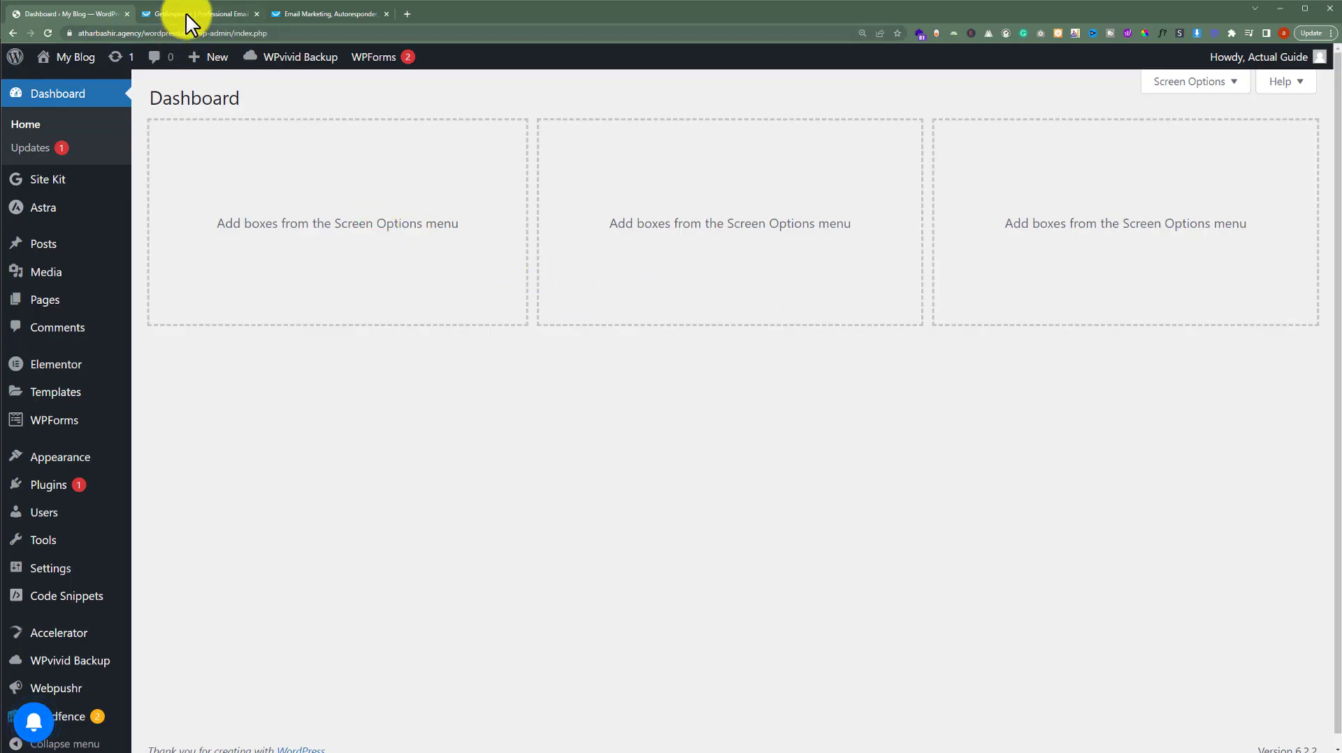
- Sign up for a free GetResponse account and submit the registration form
{"action": "left_click", "coordinate": [201, 14]}
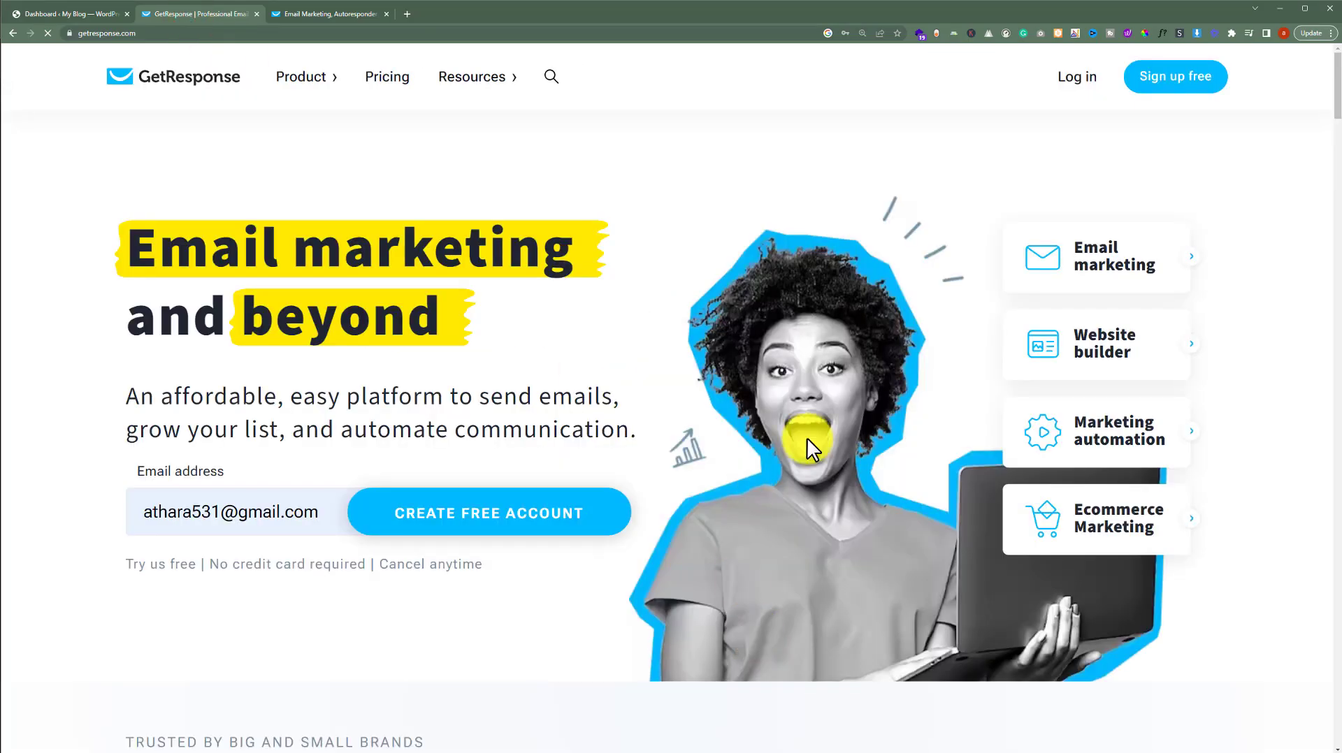
{"action": "left_click", "coordinate": [1175, 76]}
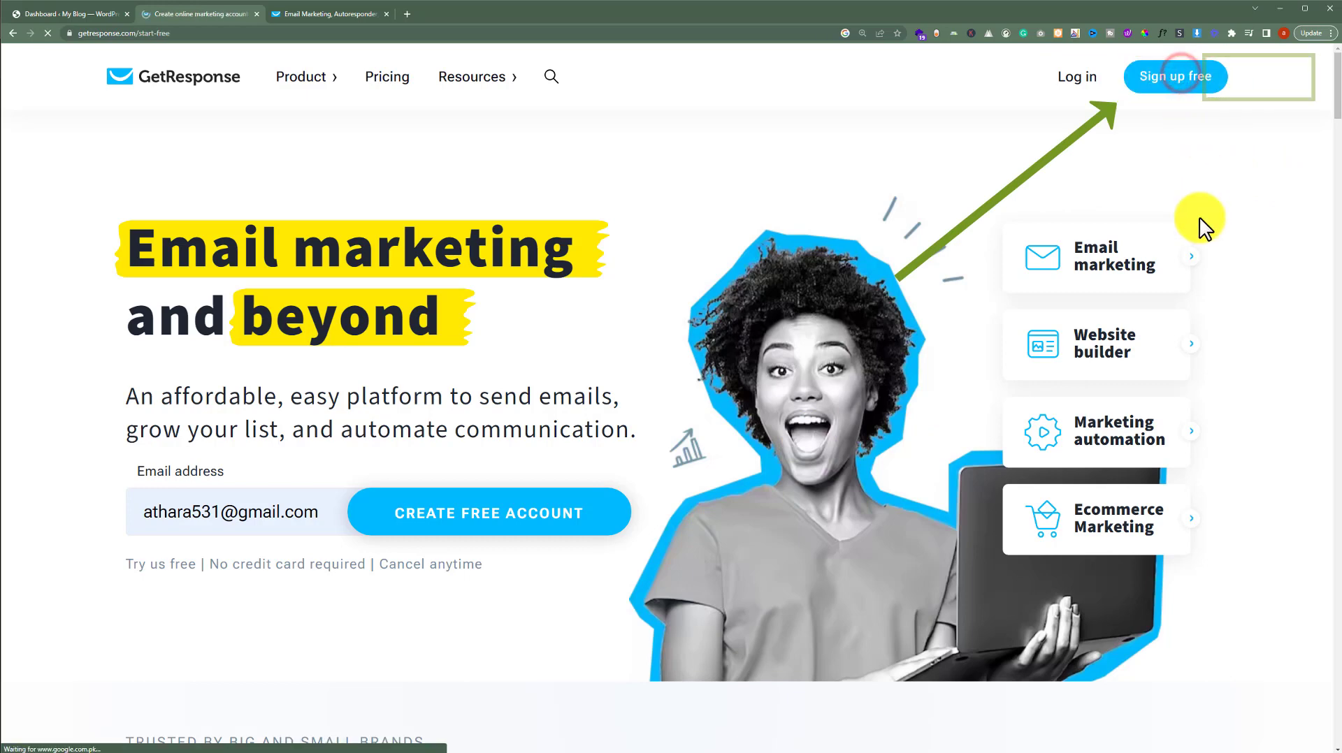
{"action": "left_click", "coordinate": [1174, 76]}
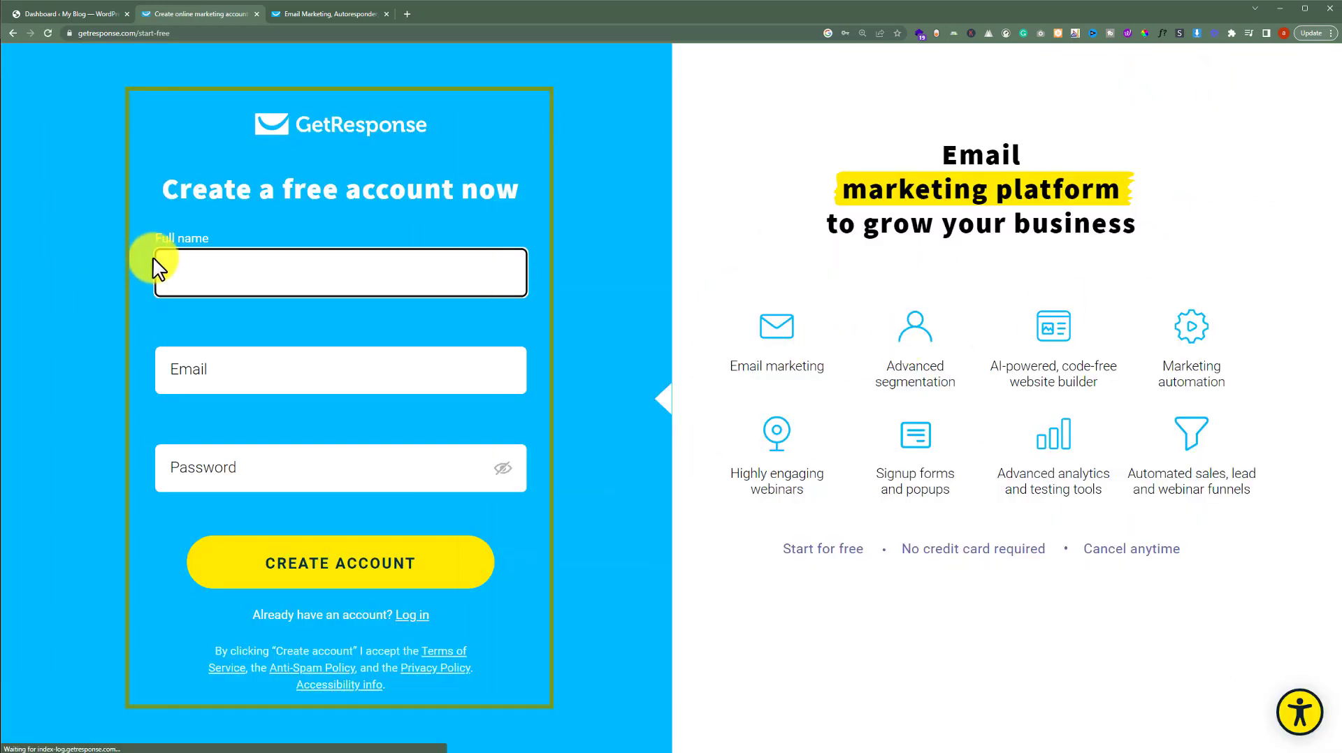
{"action": "mouse_move", "coordinate": [339, 563]}
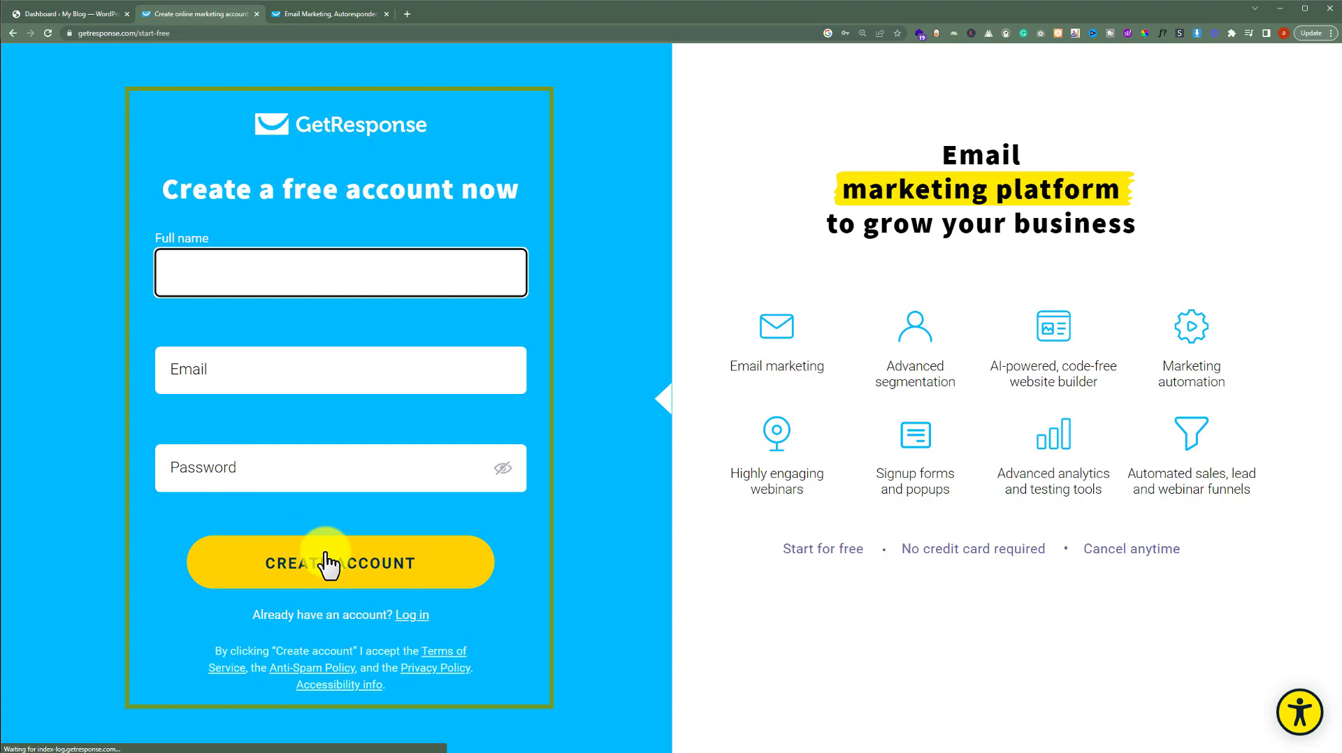
{"action": "left_click", "coordinate": [339, 272]}
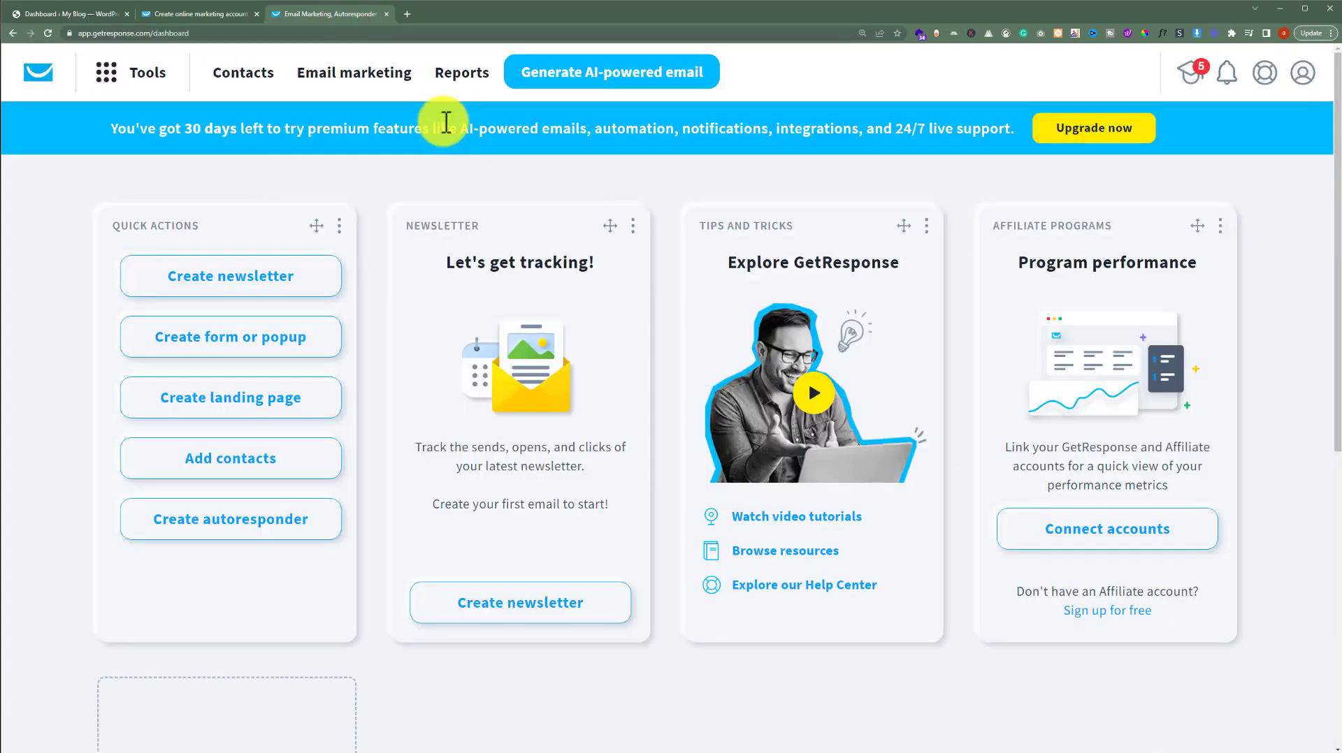
{"action": "mouse_move", "coordinate": [451, 111]}
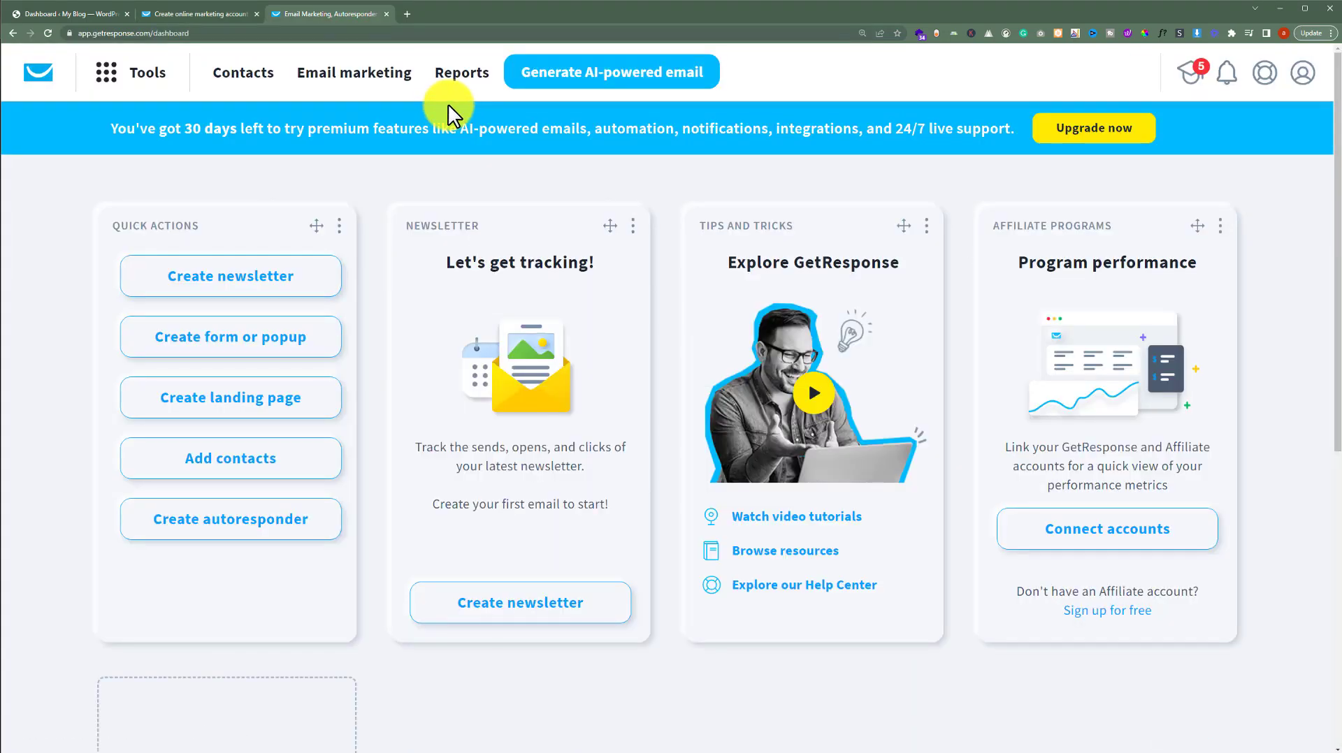
{"action": "mouse_move", "coordinate": [317, 182]}
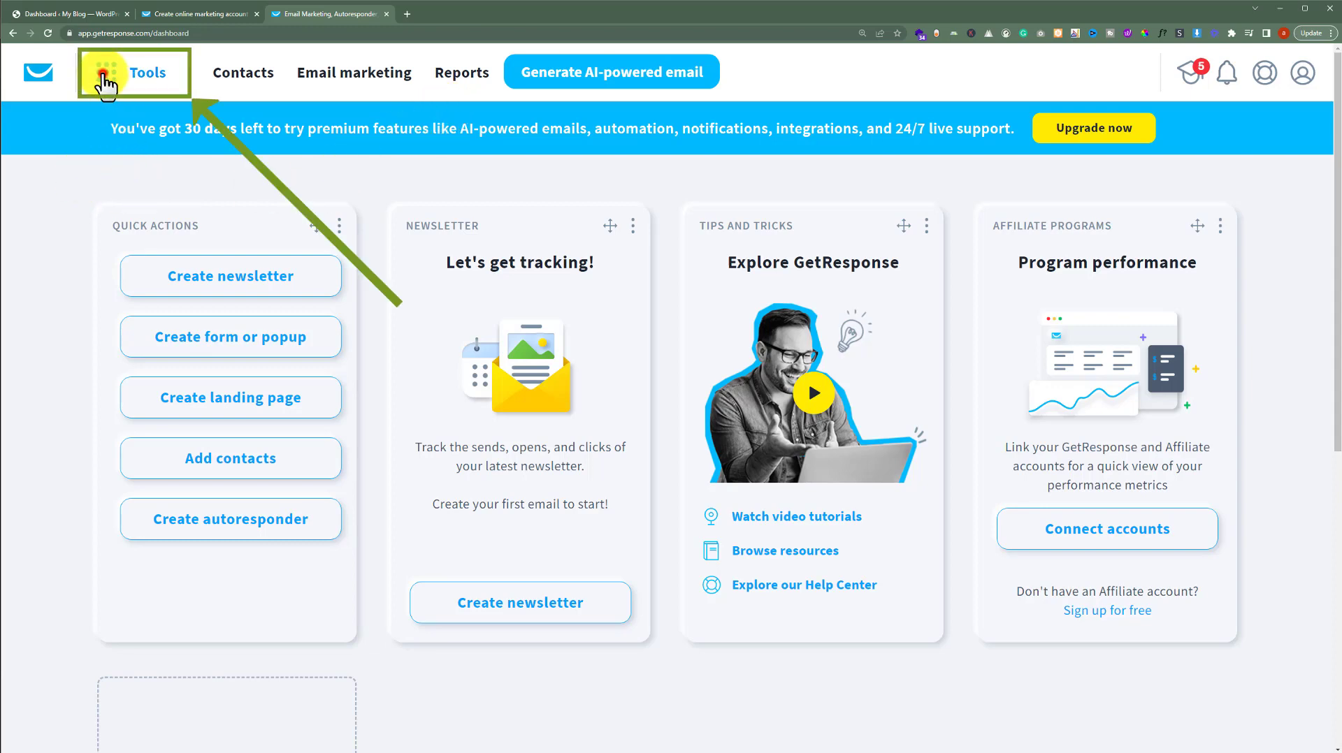
- Go to Integrations and API through the GetResponse Tools menu
{"action": "left_click", "coordinate": [146, 72]}
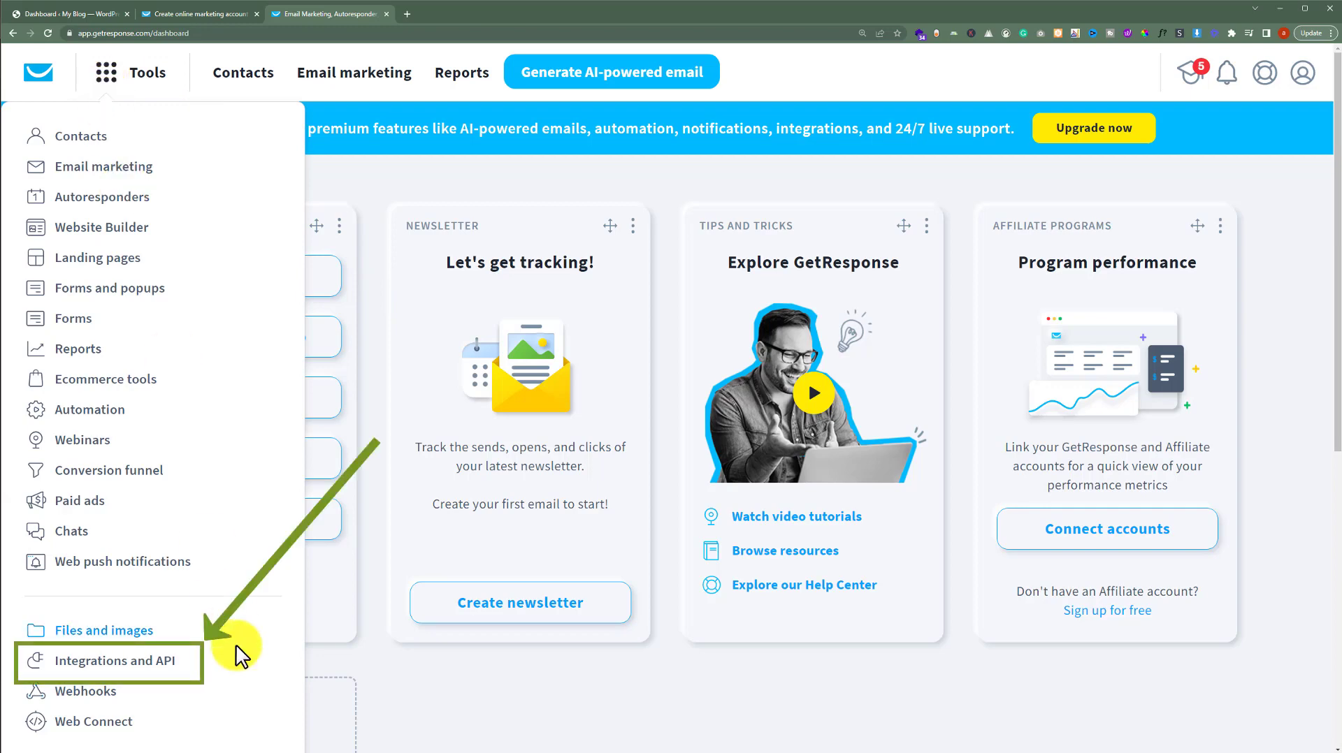
{"action": "left_click", "coordinate": [111, 661]}
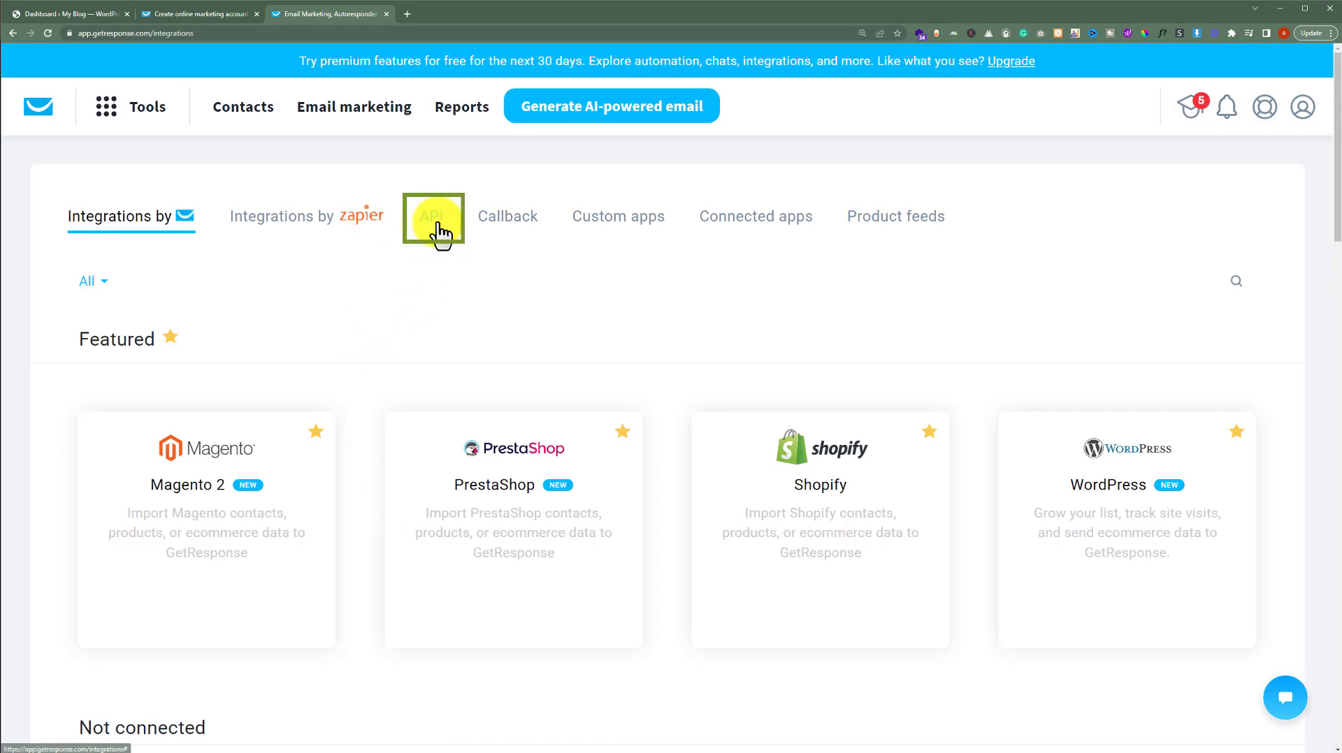
- Generate an API key named 'Apitest' under the API tab, then return to WordPress
{"action": "left_click", "coordinate": [432, 216]}
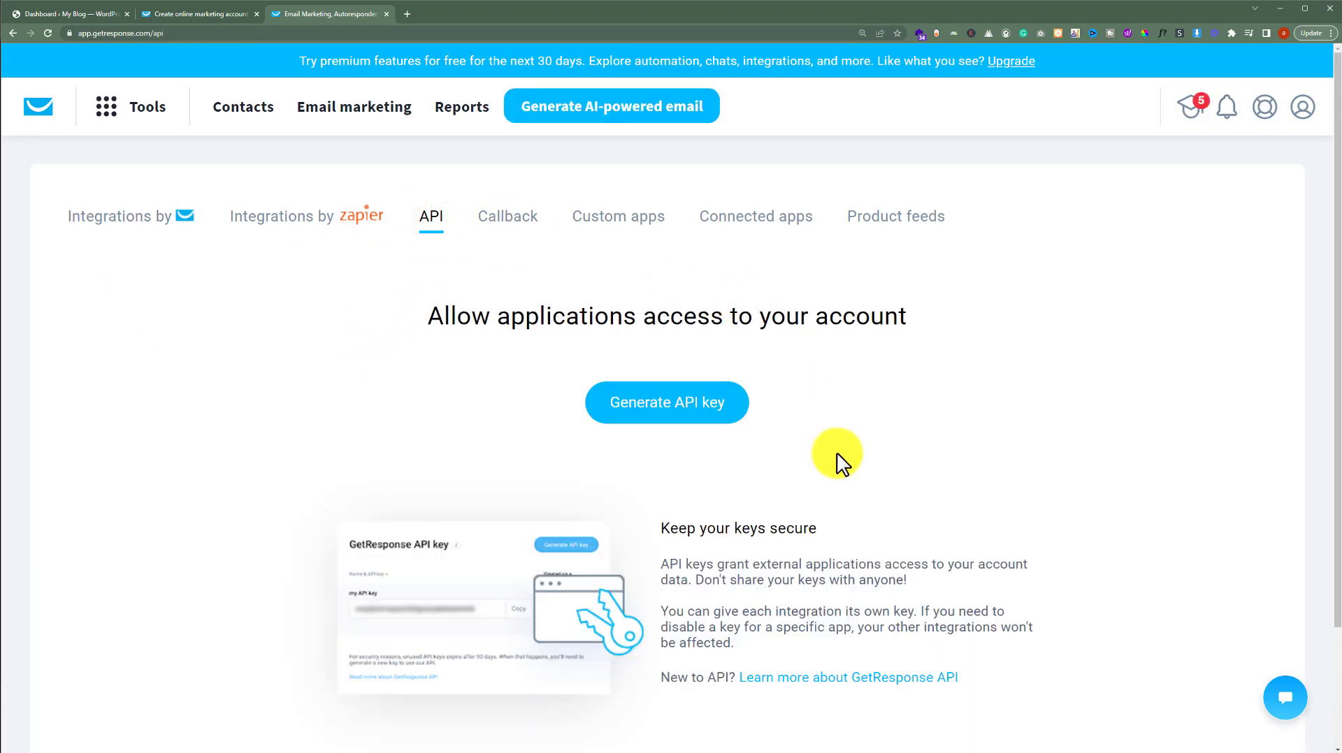
{"action": "left_click", "coordinate": [667, 403]}
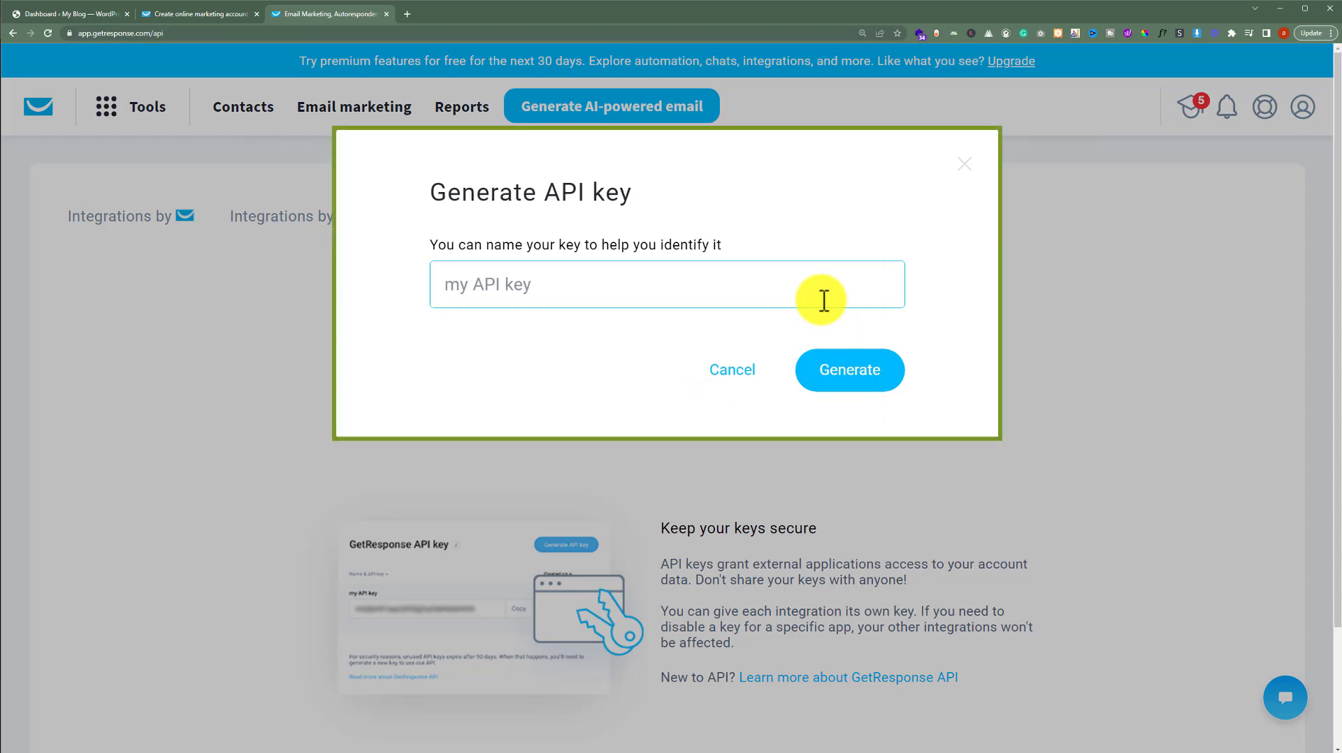
{"action": "type", "text": "Api"}
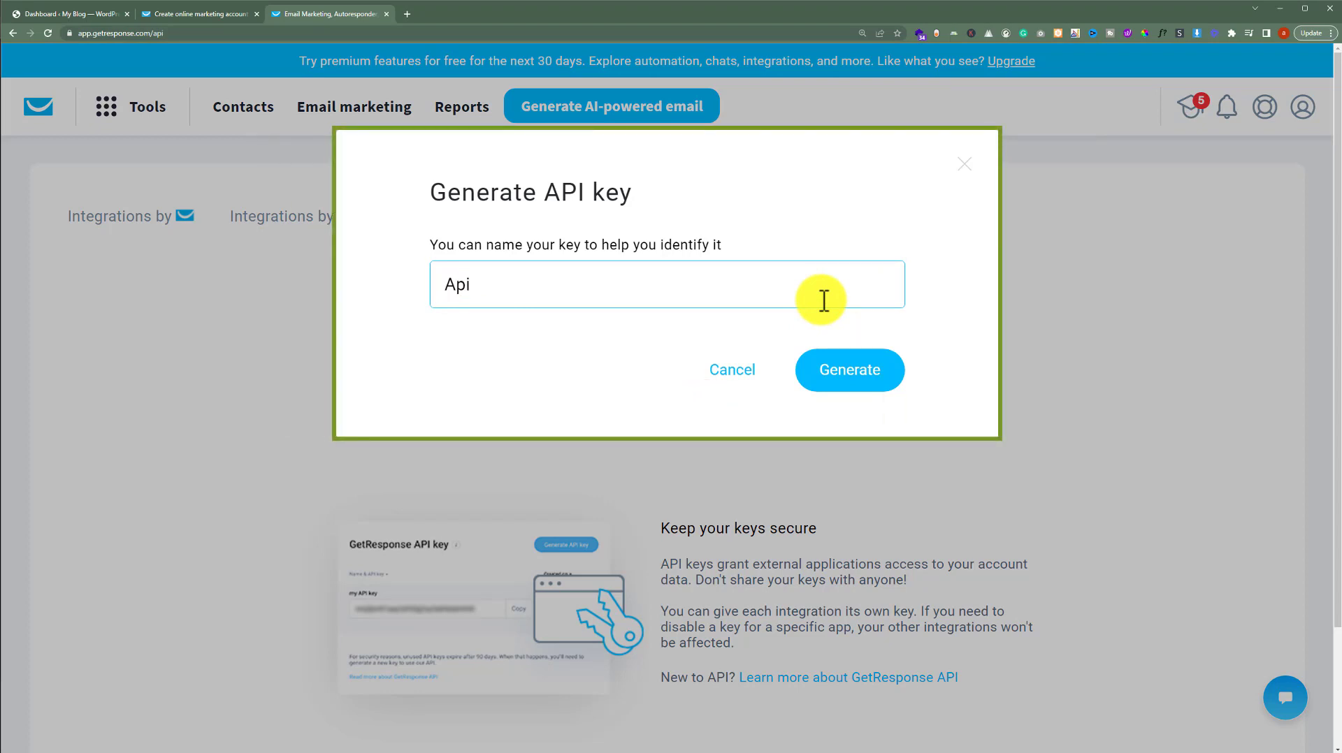
{"action": "type", "text": "test"}
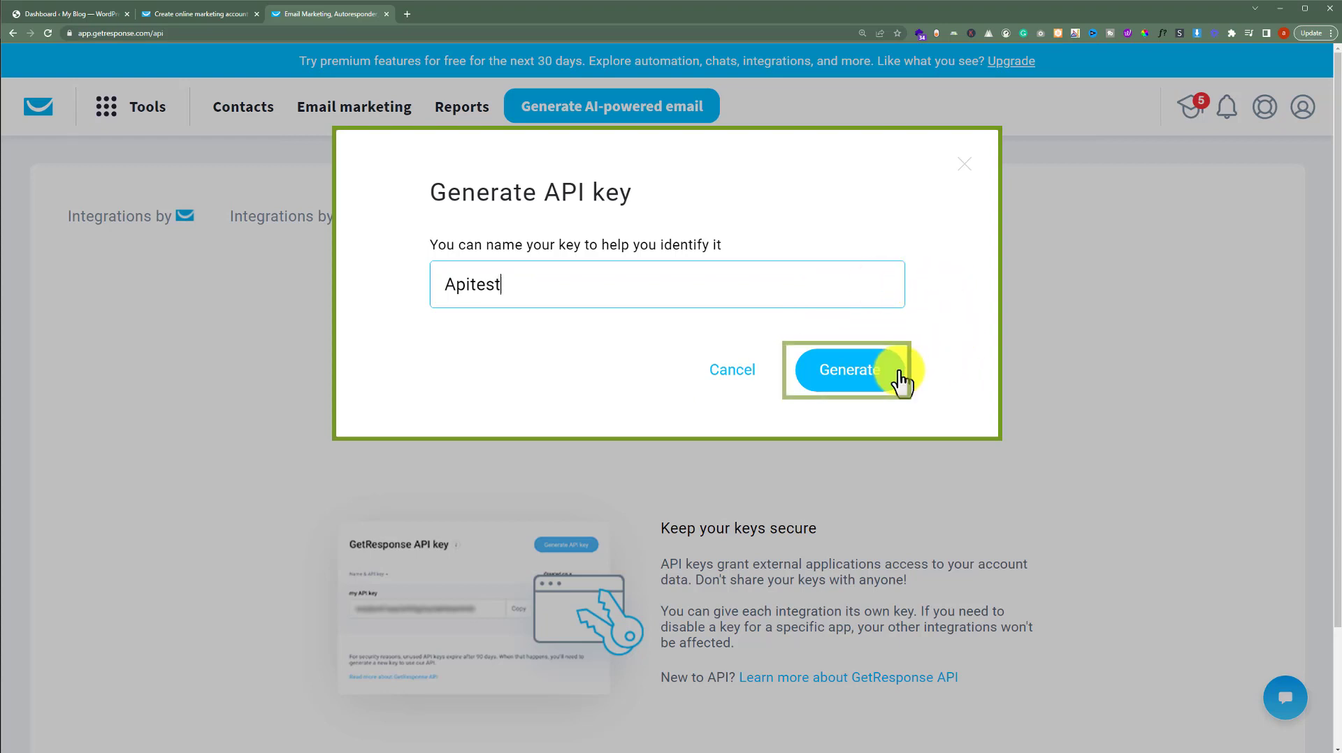
{"action": "left_click", "coordinate": [846, 369]}
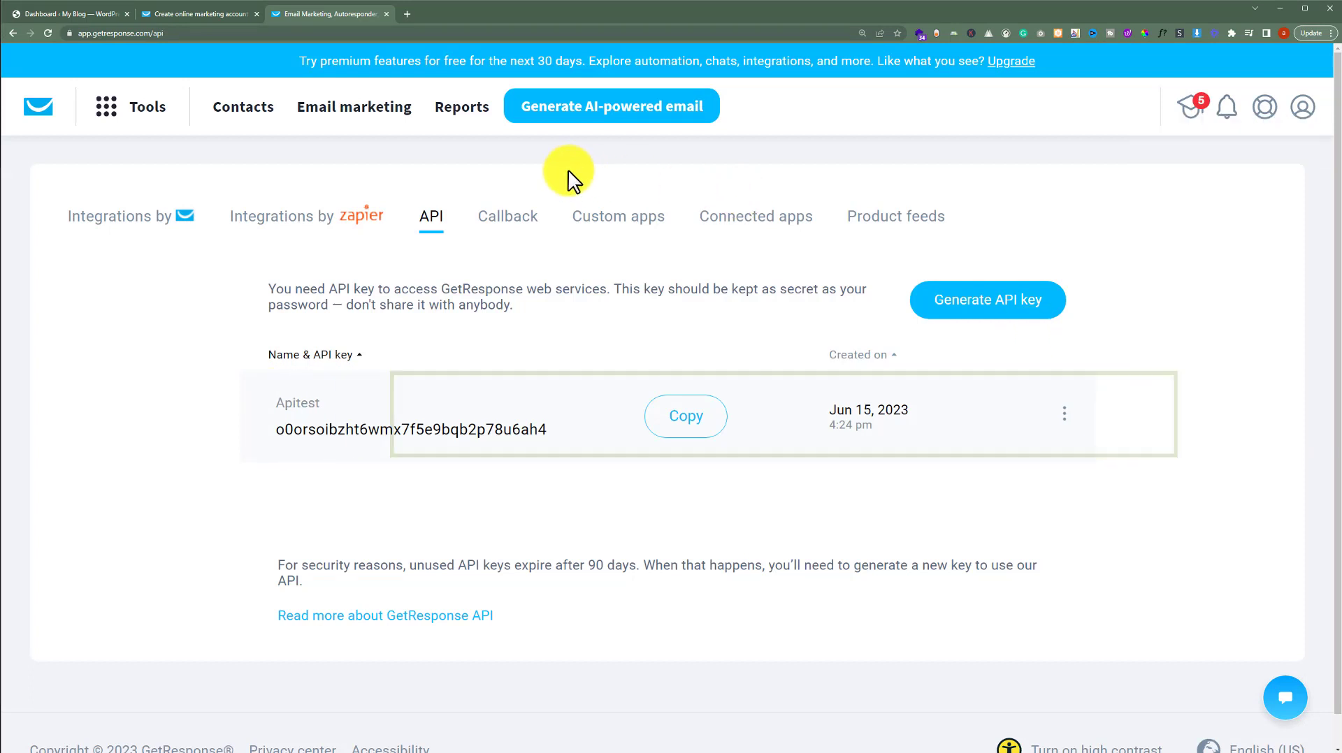
{"action": "left_click", "coordinate": [68, 13]}
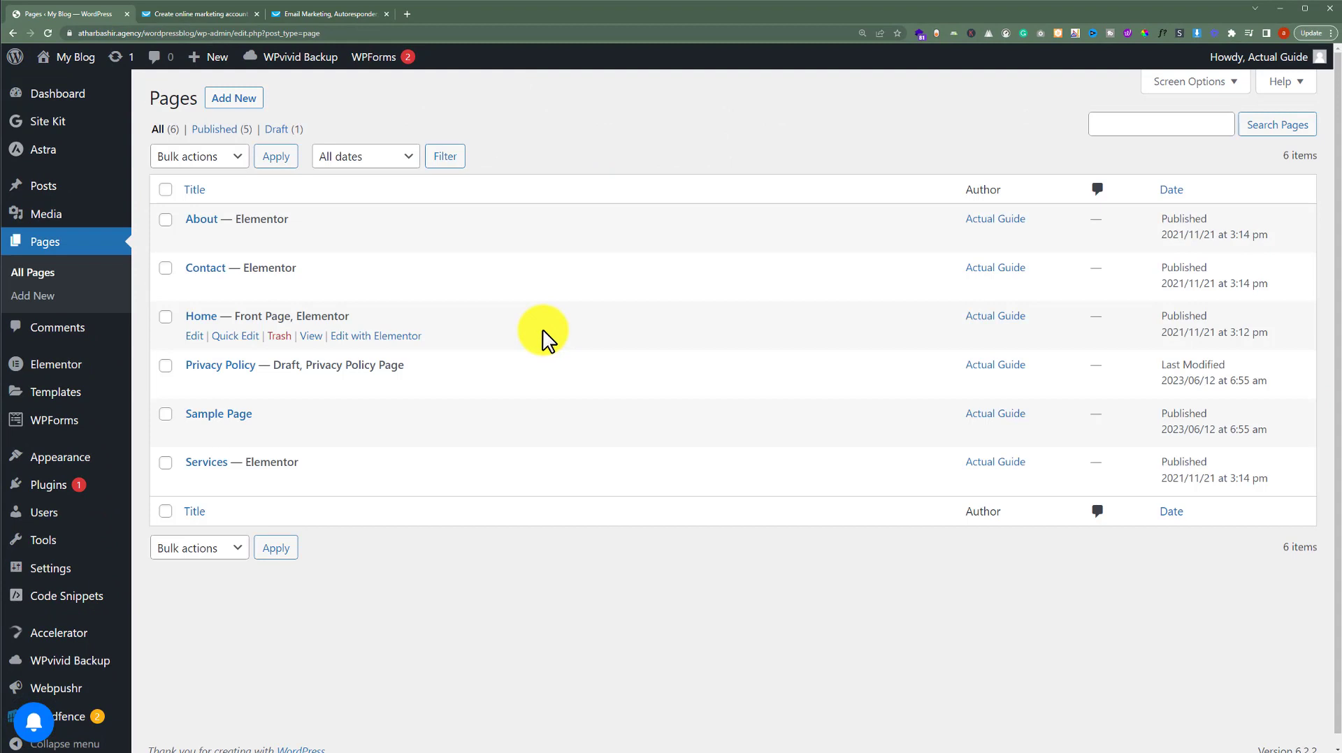
{"action": "mouse_move", "coordinate": [205, 267]}
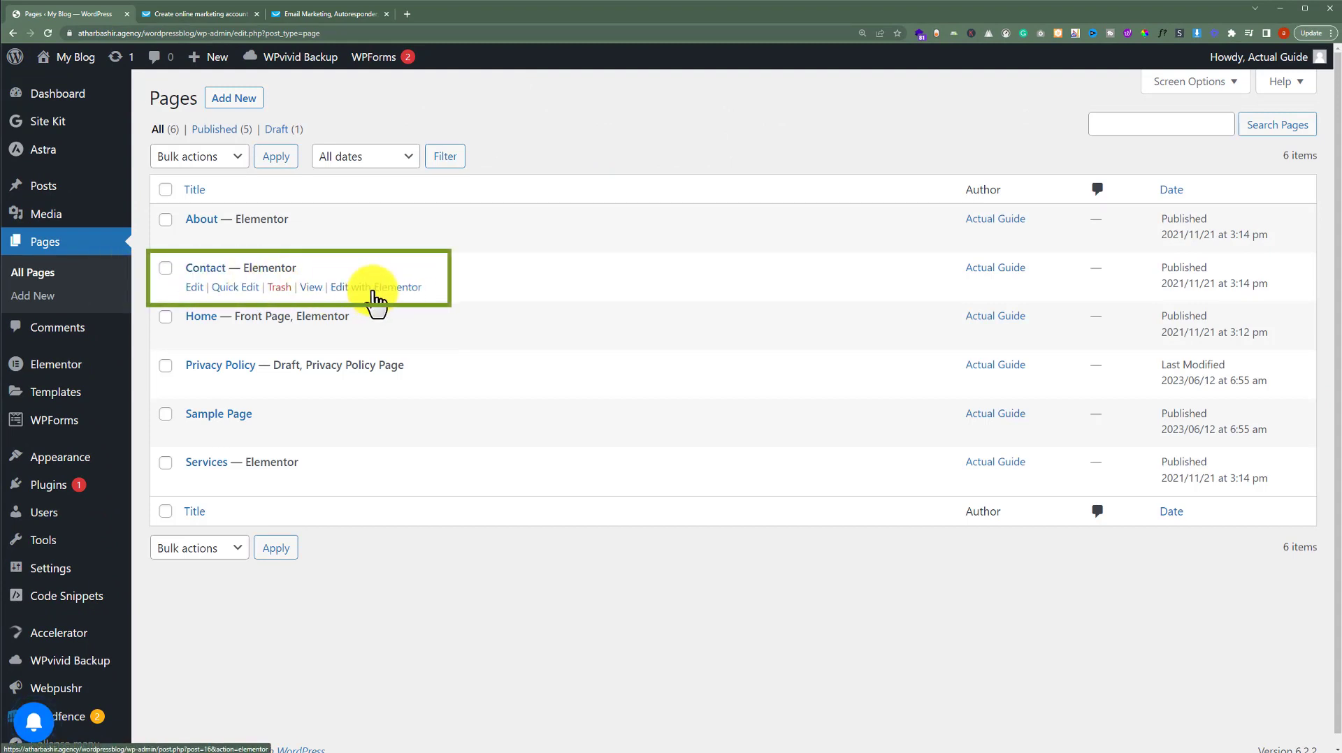
- Edit the Contact page with Elementor from the WordPress Pages list
{"action": "left_click", "coordinate": [376, 287]}
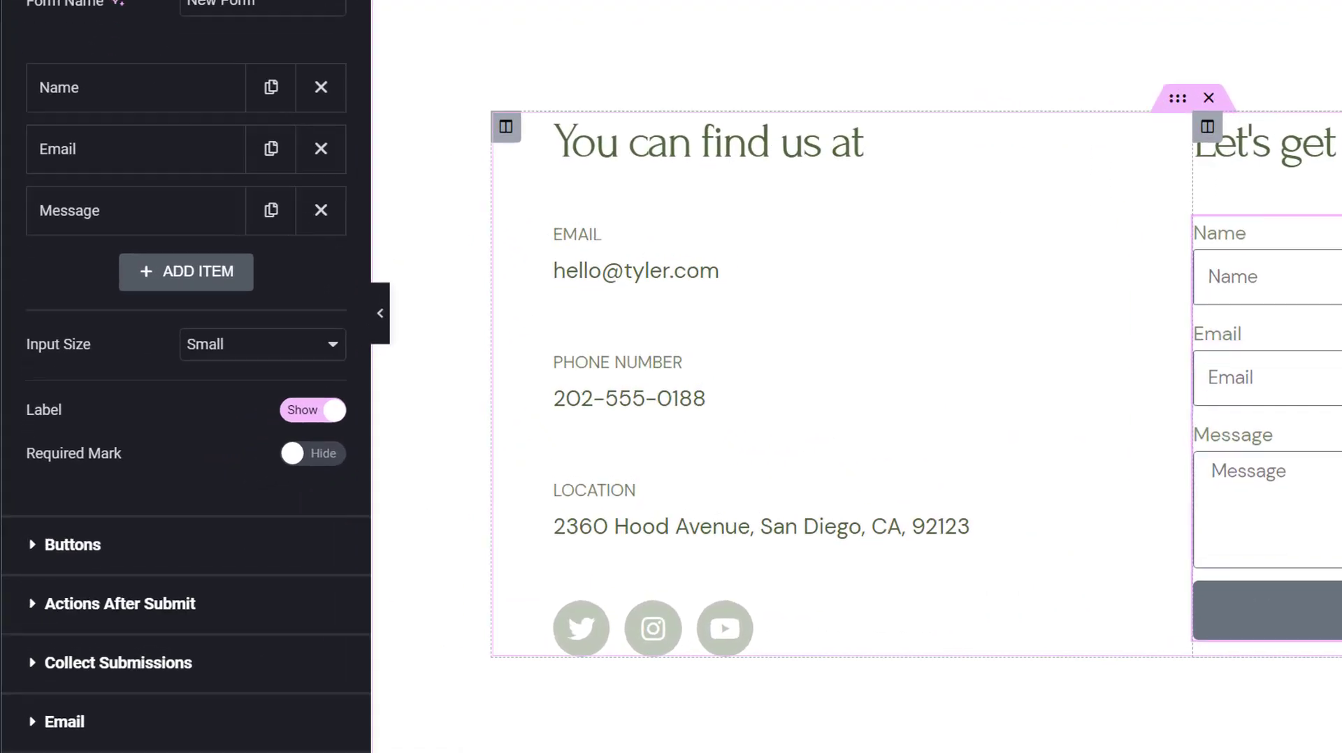
- Add GetResponse under Actions After Submit by searching 'get'
{"action": "left_click", "coordinate": [120, 604]}
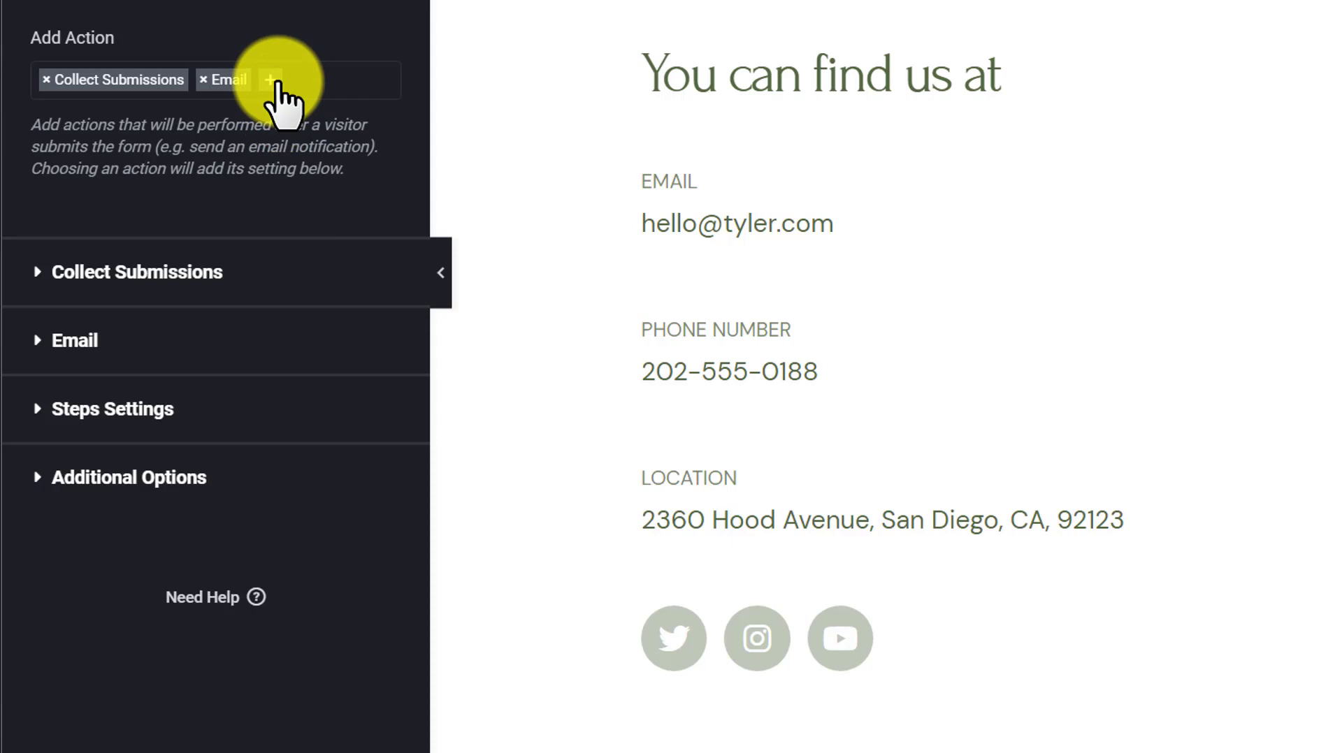
{"action": "left_click", "coordinate": [269, 80]}
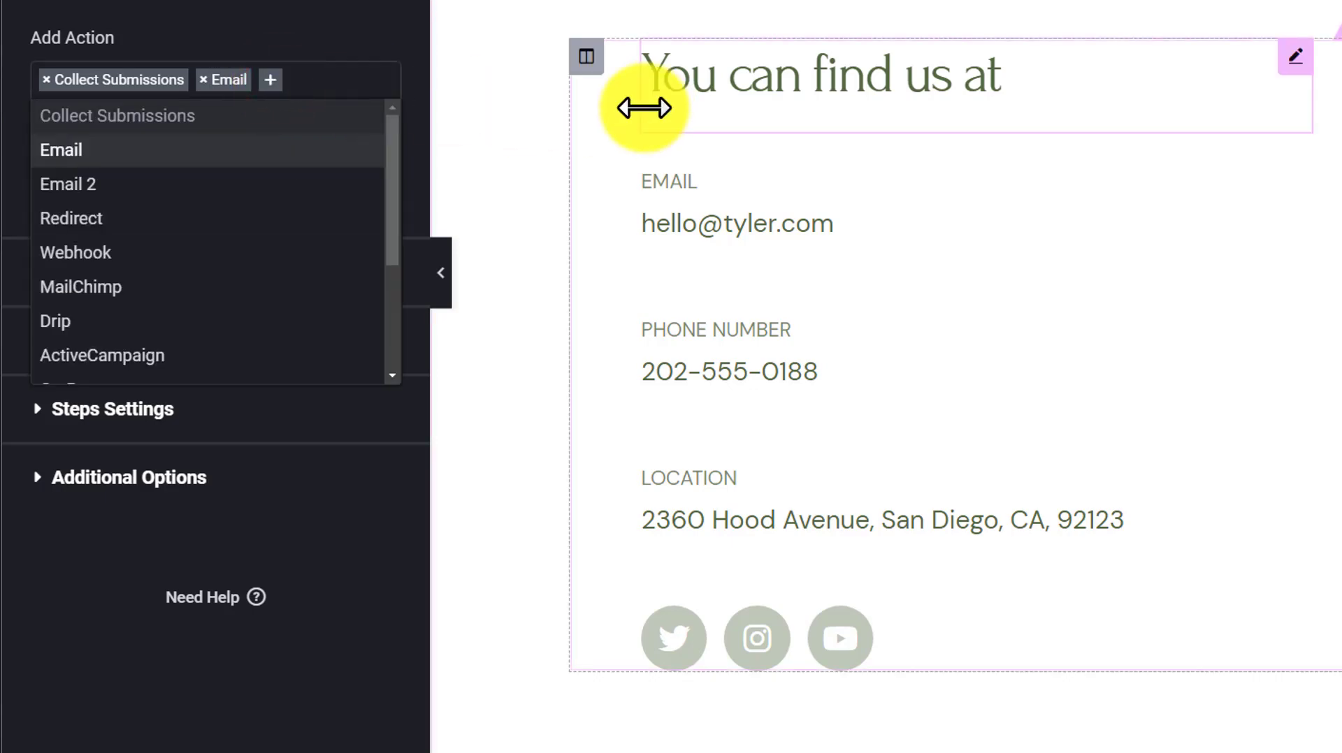
{"action": "type", "text": "get"}
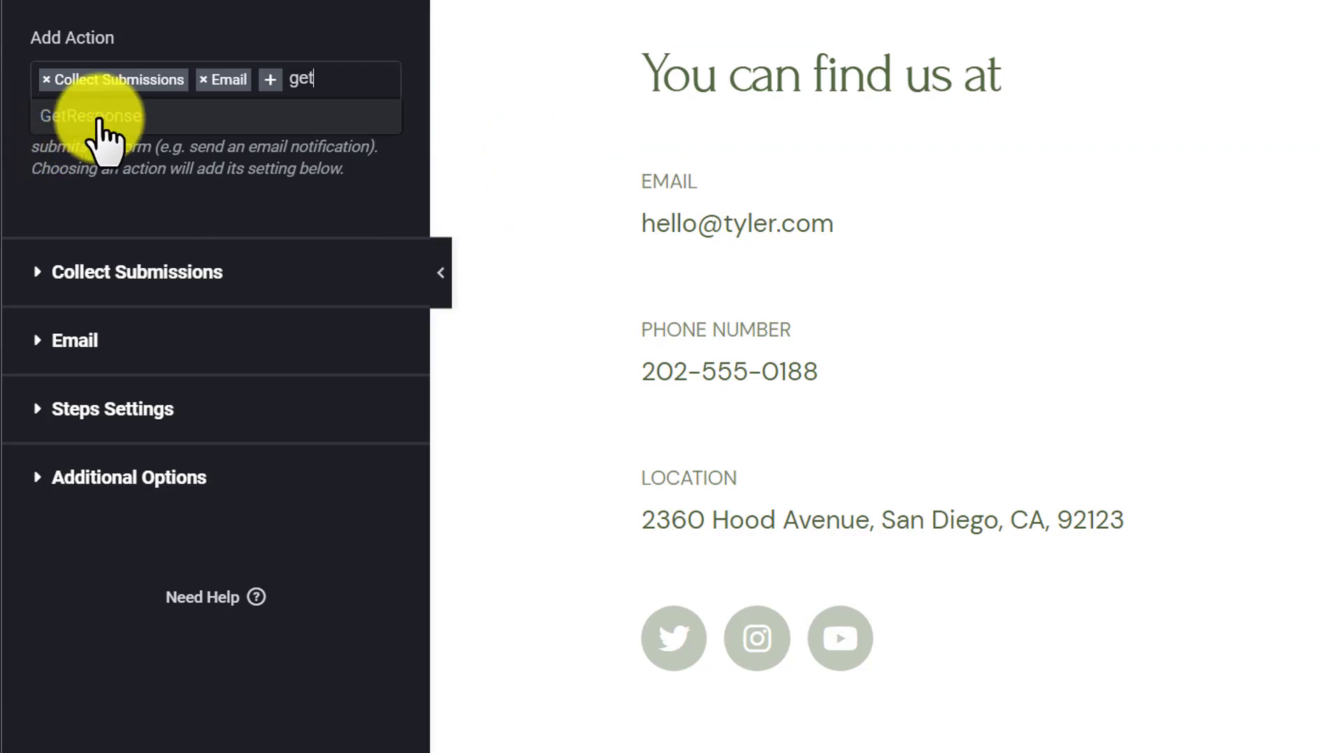
{"action": "left_click", "coordinate": [90, 116]}
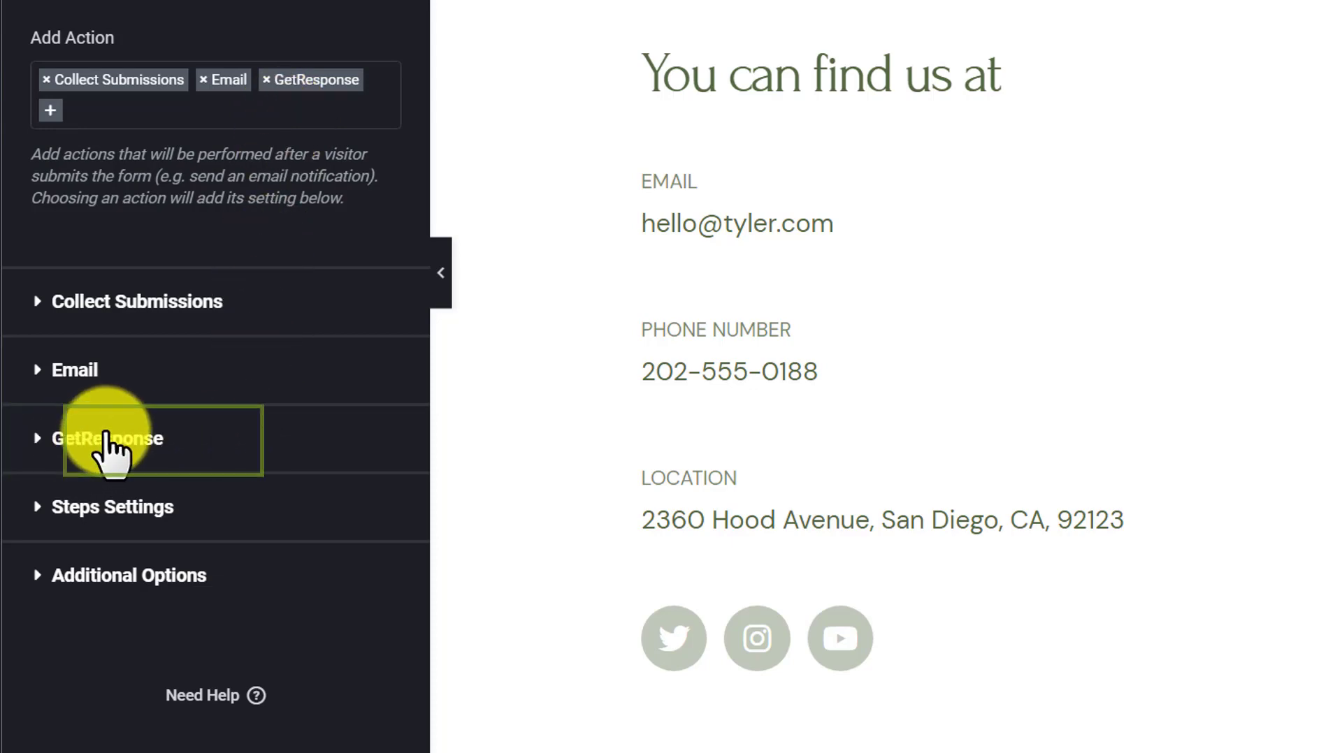
{"action": "left_click", "coordinate": [108, 437]}
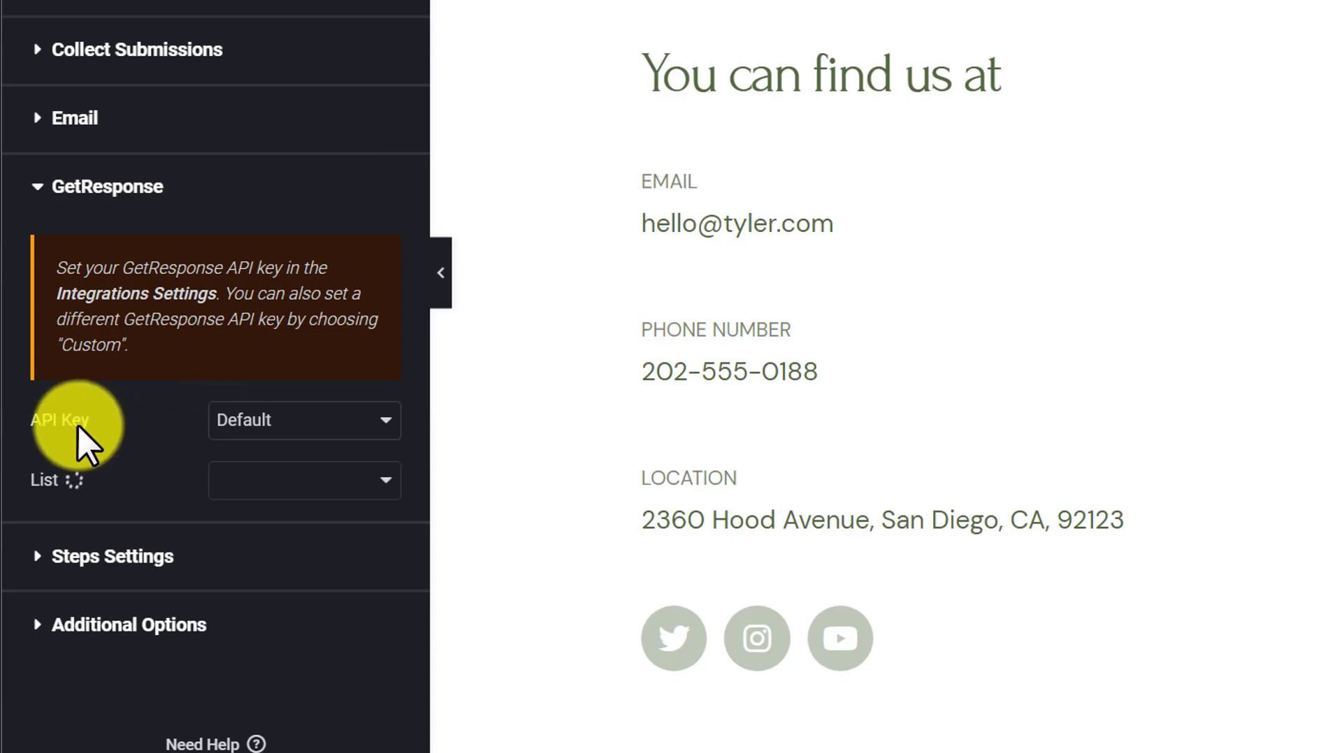
{"action": "left_click", "coordinate": [304, 419]}
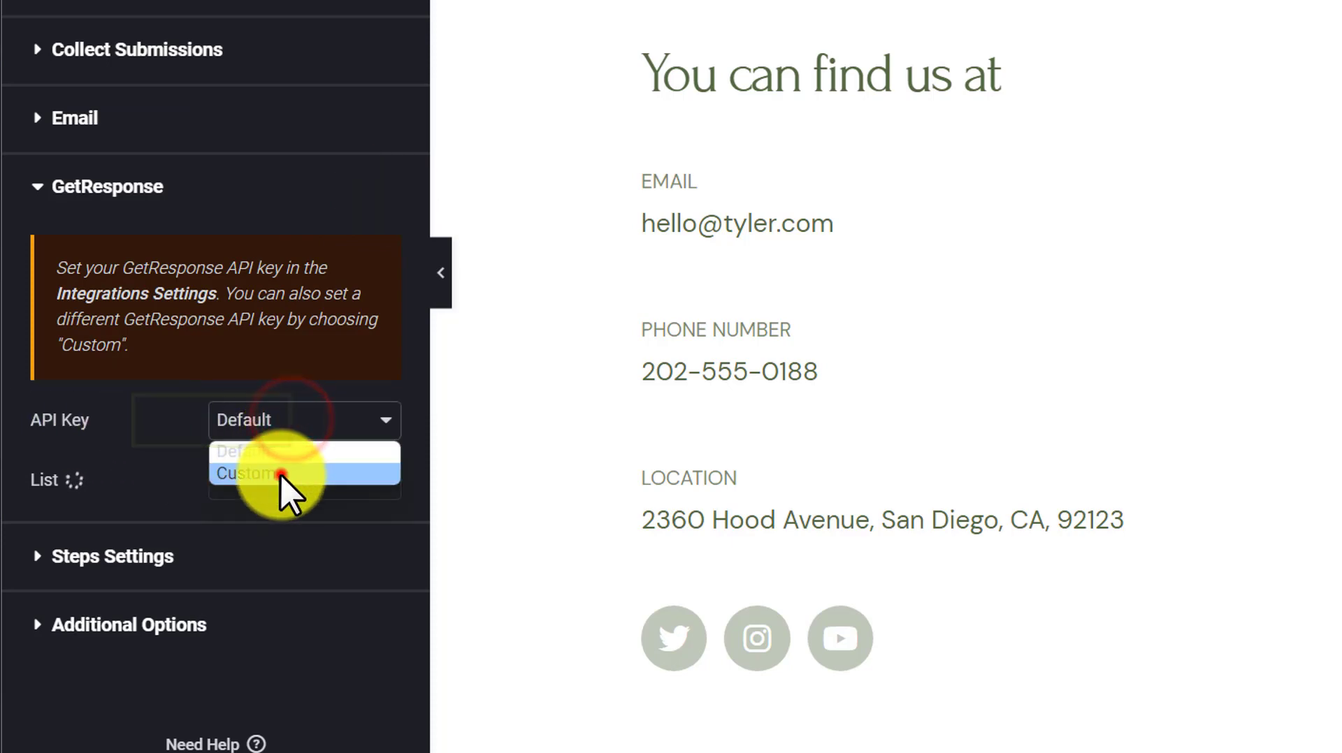
{"action": "left_click", "coordinate": [248, 473]}
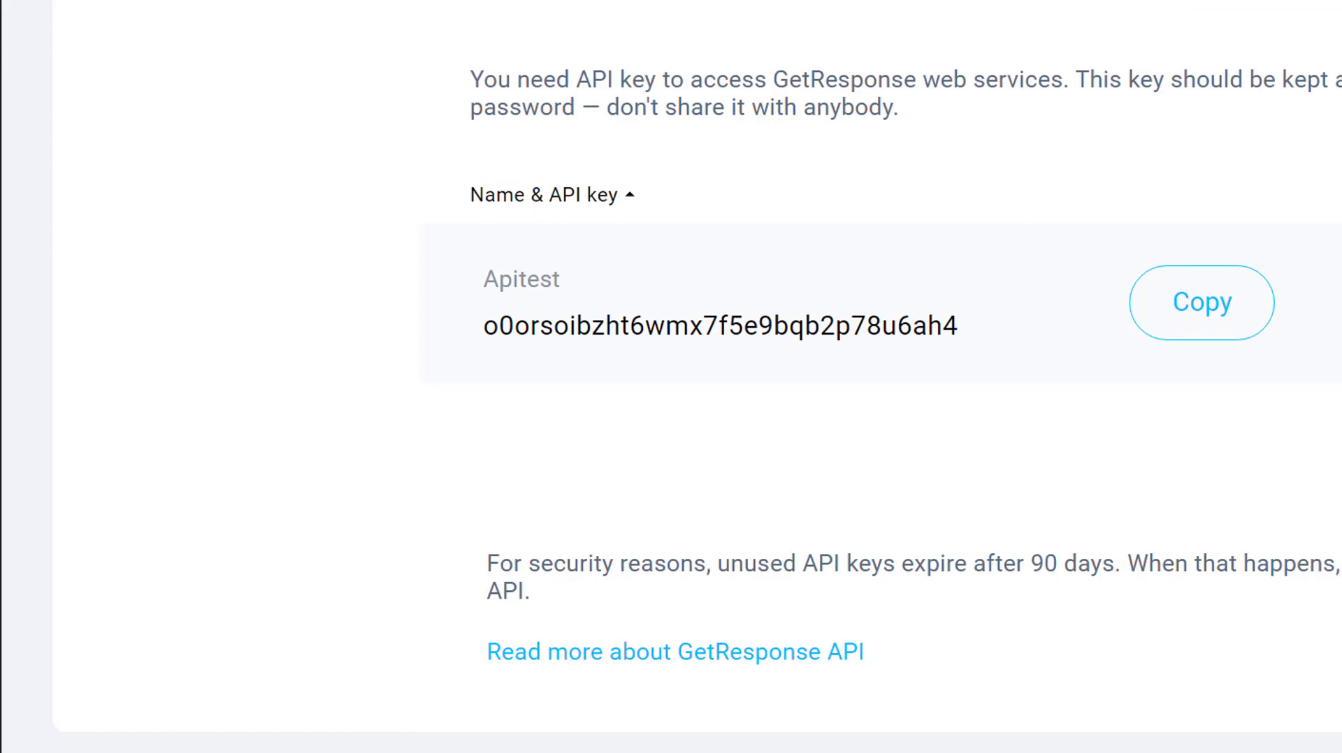
{"action": "left_click", "coordinate": [1201, 302]}
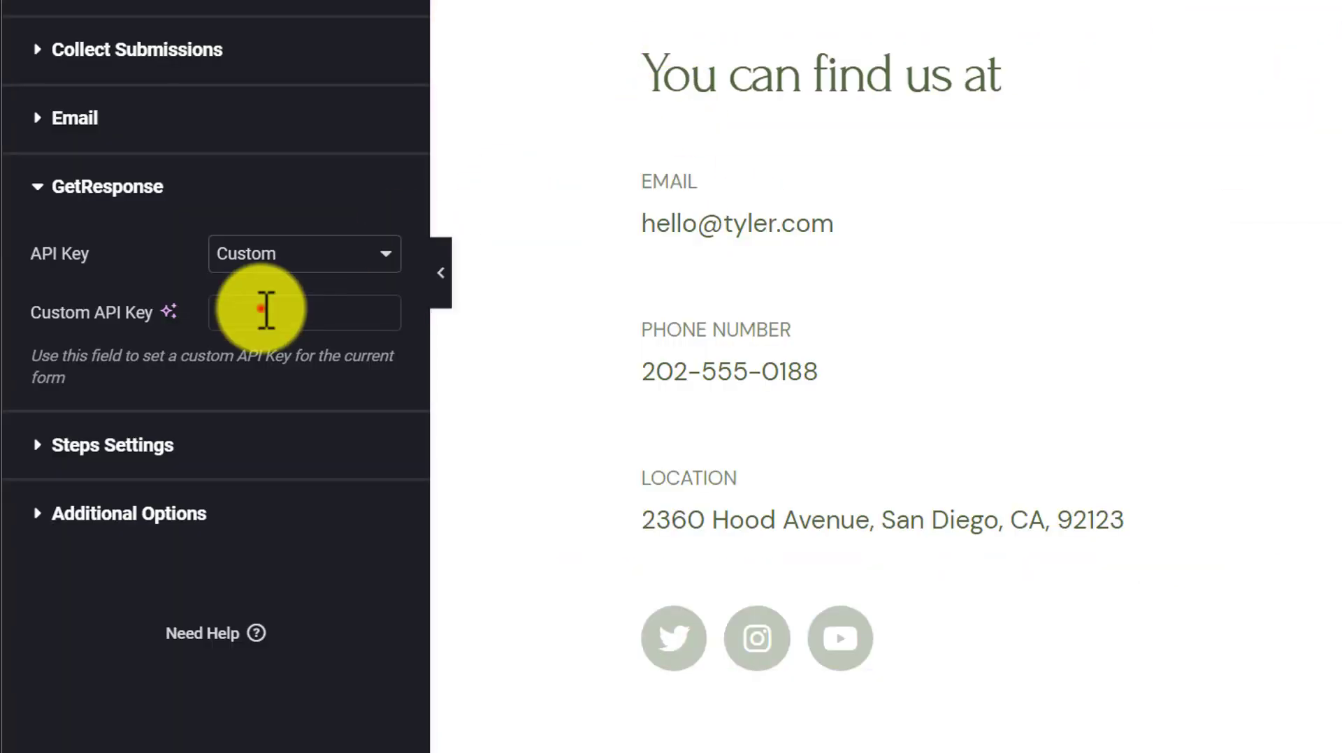
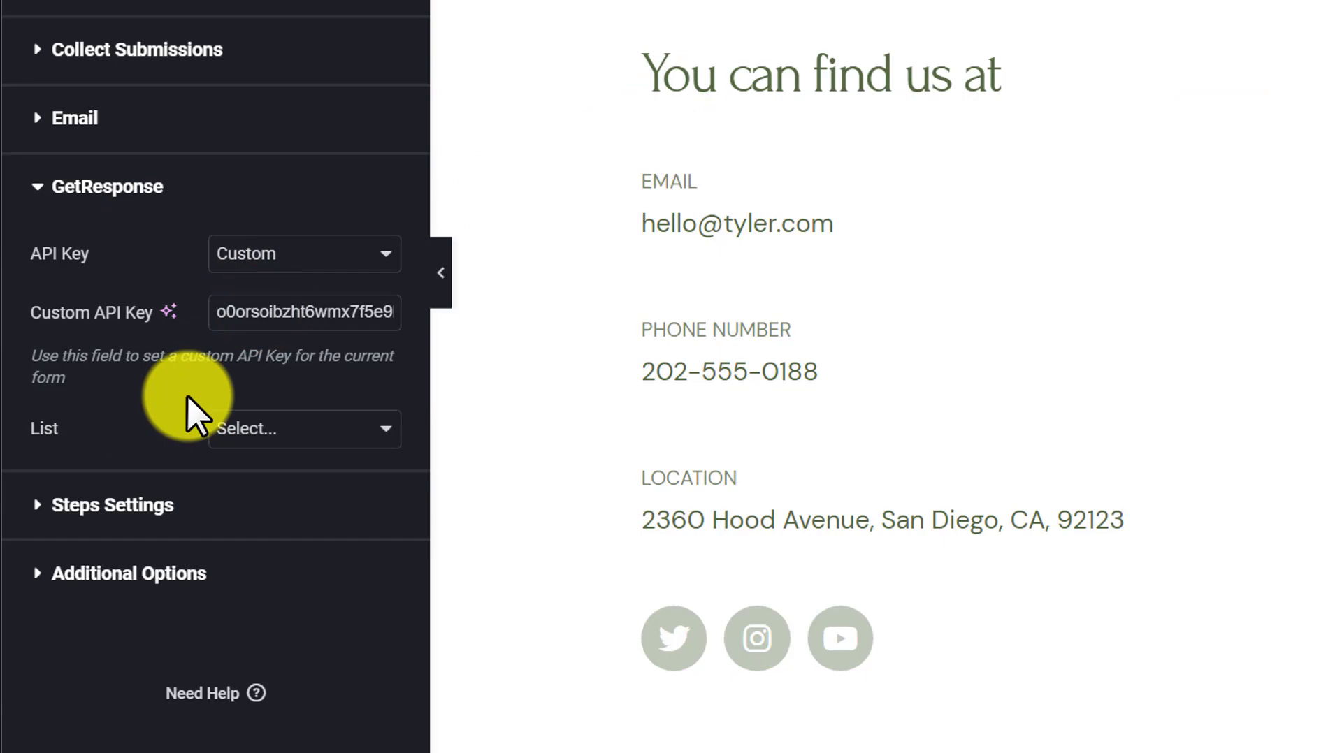
{"action": "left_click", "coordinate": [304, 429]}
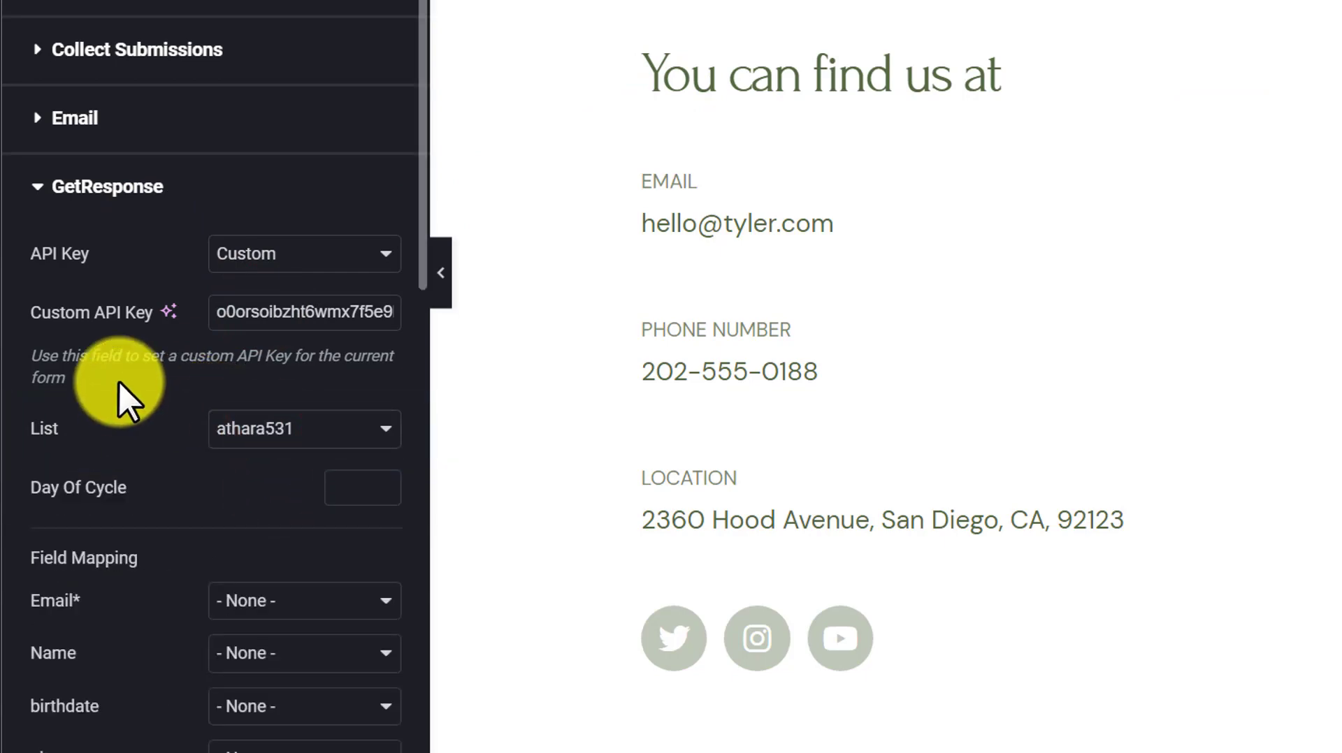
- Map the form's Email field to the GetResponse Email field
{"action": "scroll", "scroll_direction": "down", "scroll_amount": 3}
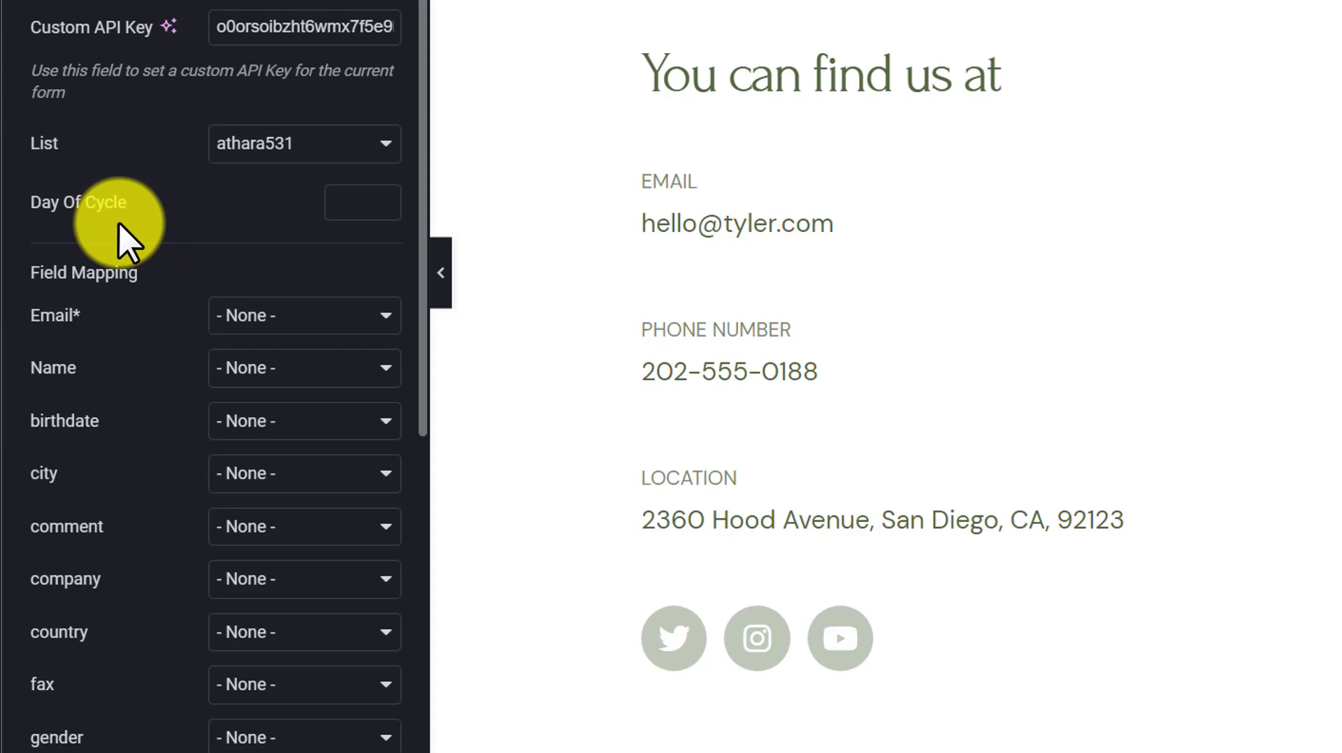
{"action": "left_click", "coordinate": [304, 315]}
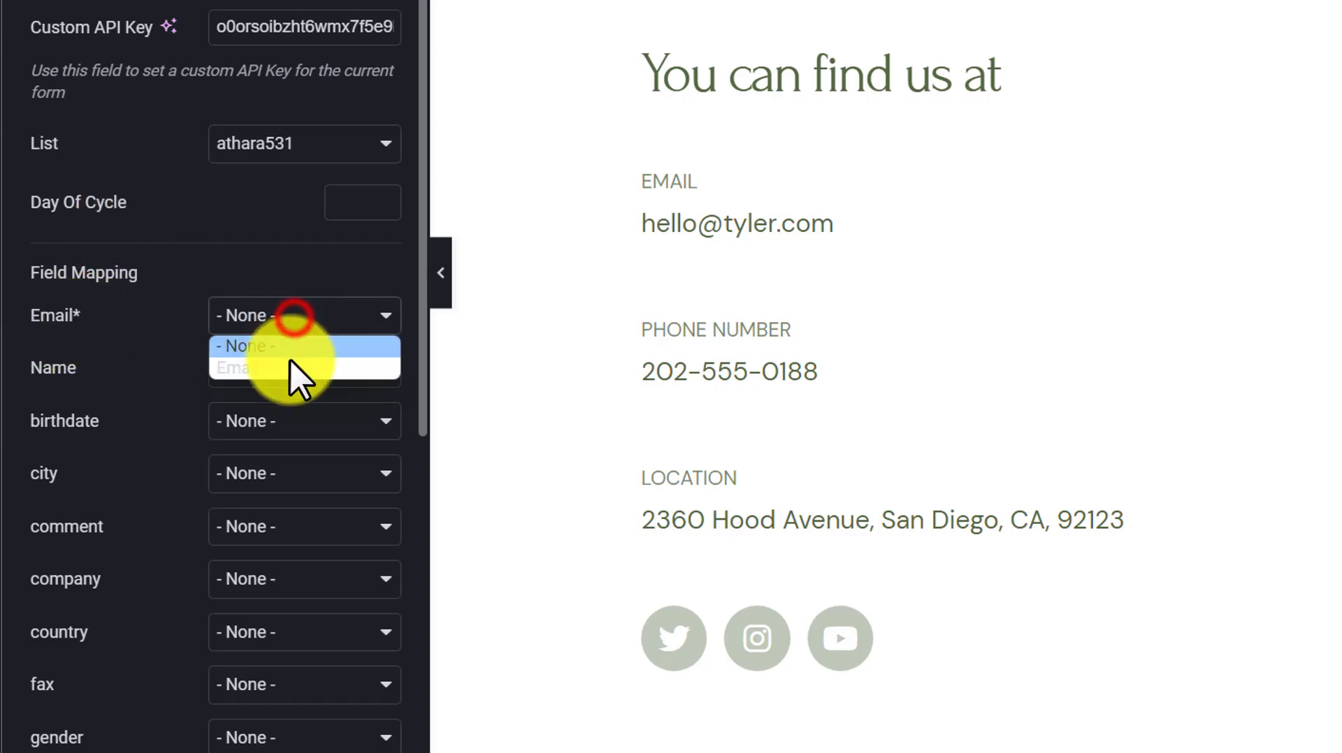
{"action": "left_click", "coordinate": [304, 368]}
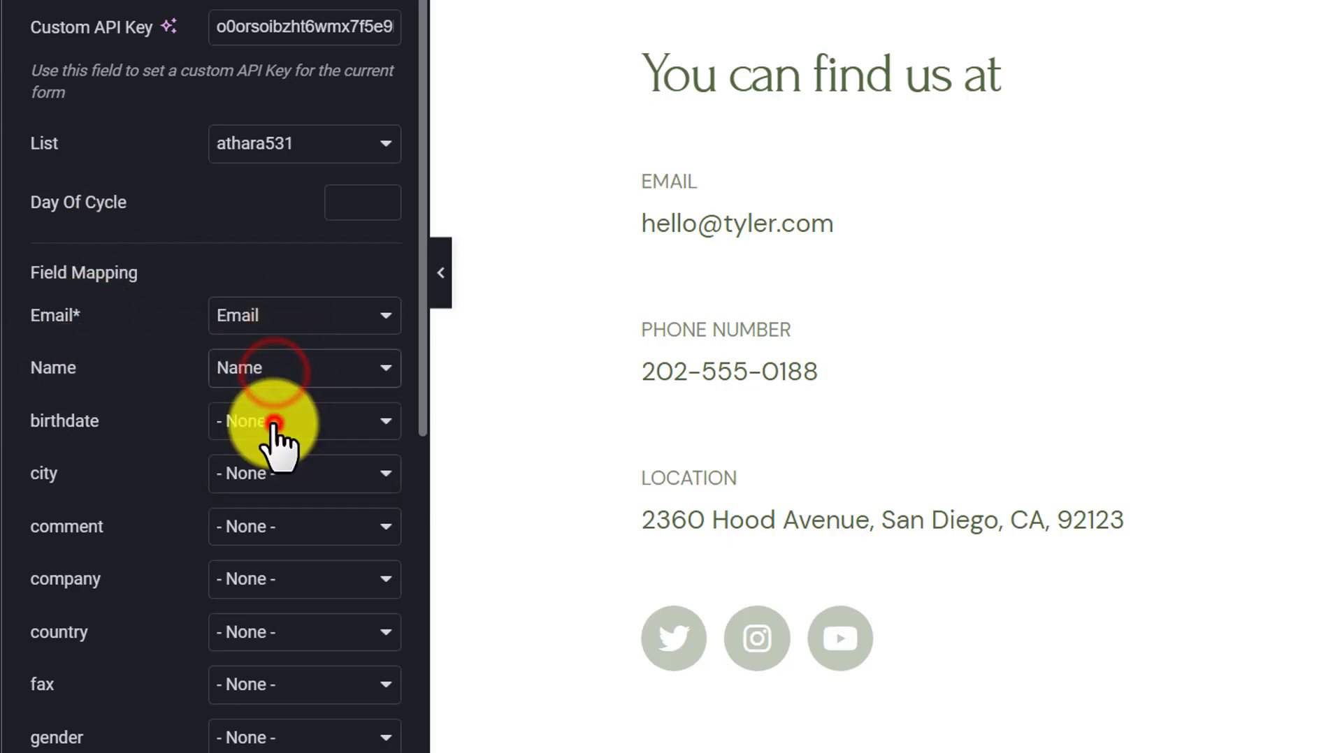